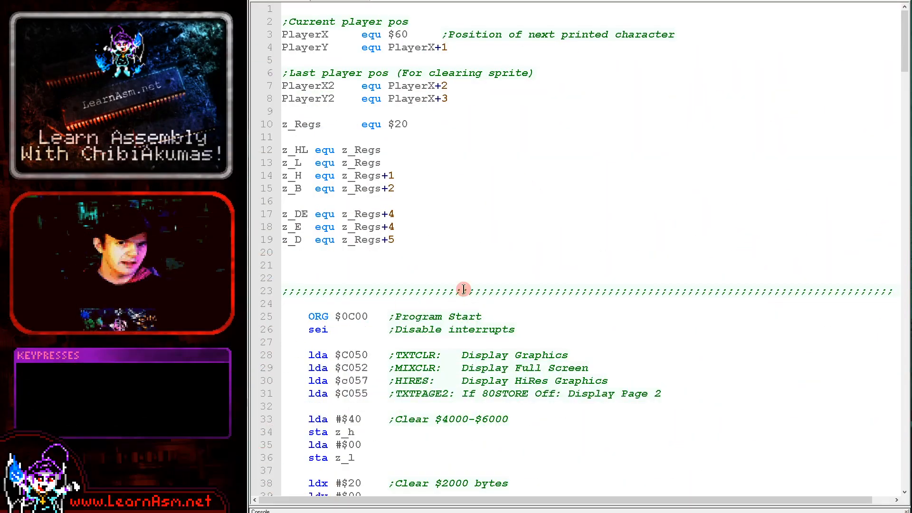
- Build and BRUN the smiley program in AppleWin, then steer the sprite with numpad keys
{"action": "key", "text": "f6"}
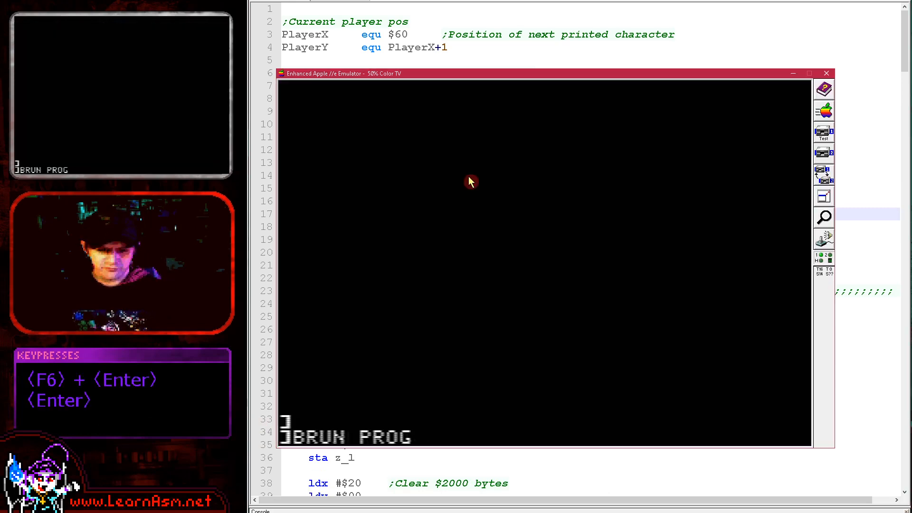
{"action": "key", "text": "NumpadRight"}
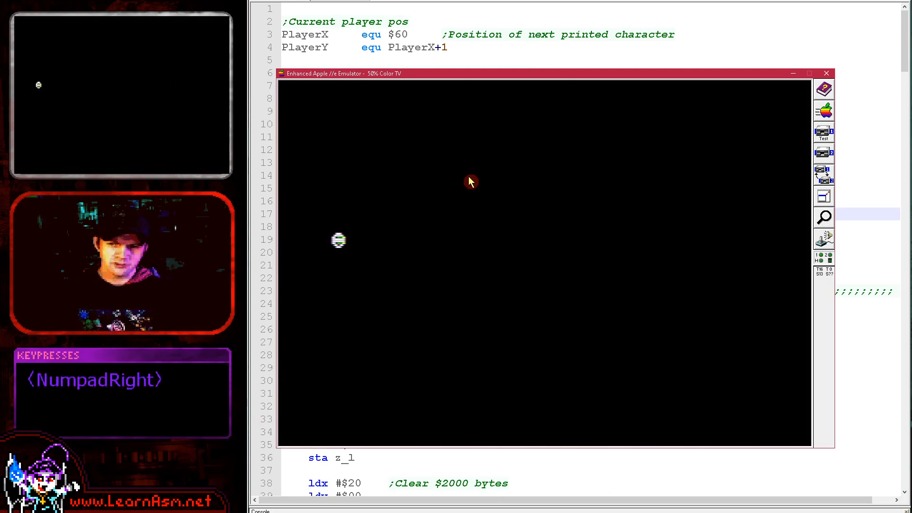
{"action": "key", "text": "NumpadUp"}
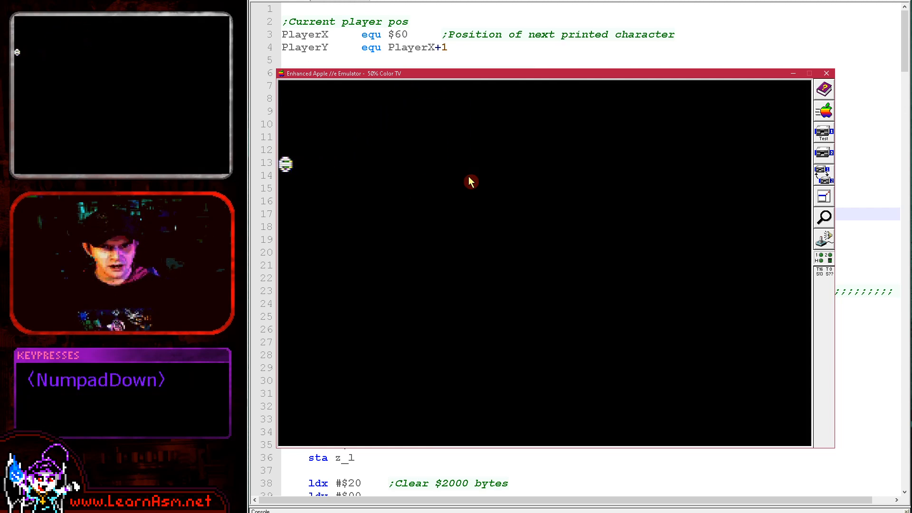
{"action": "key", "text": "NumpadUp"}
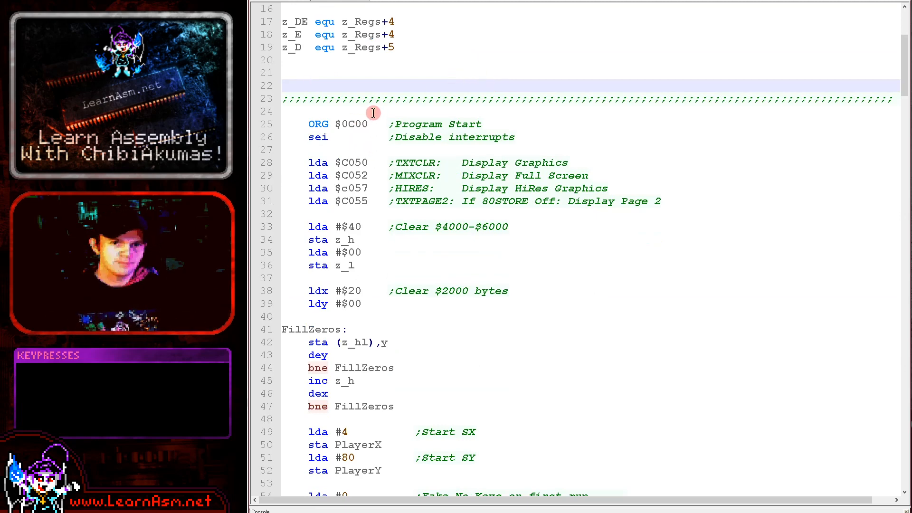
{"action": "left_click_drag", "start_coordinate": [373, 112], "coordinate": [463, 307]}
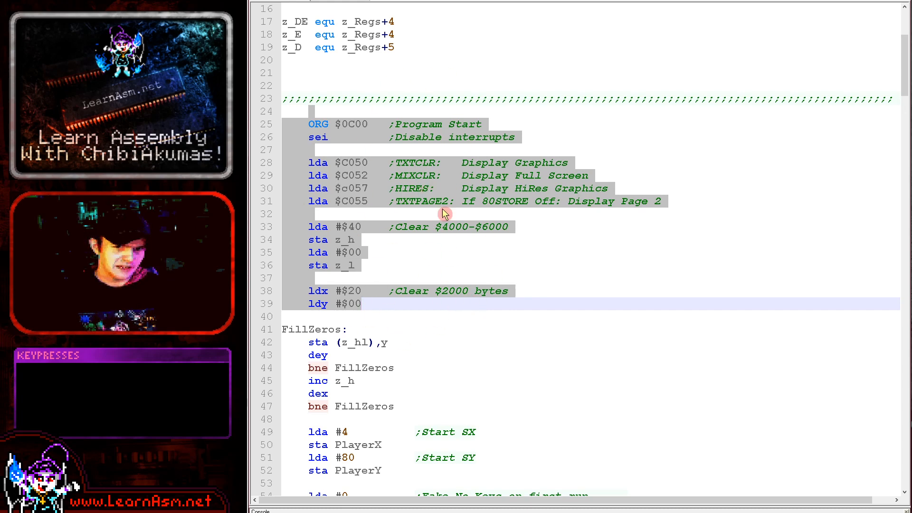
{"action": "scroll", "scroll_direction": "down", "scroll_amount": 3}
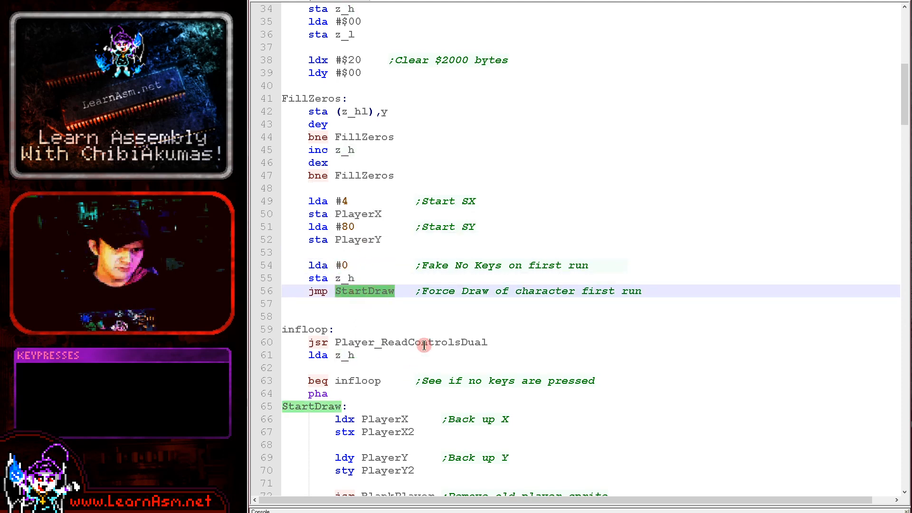
{"action": "left_click", "coordinate": [326, 406]}
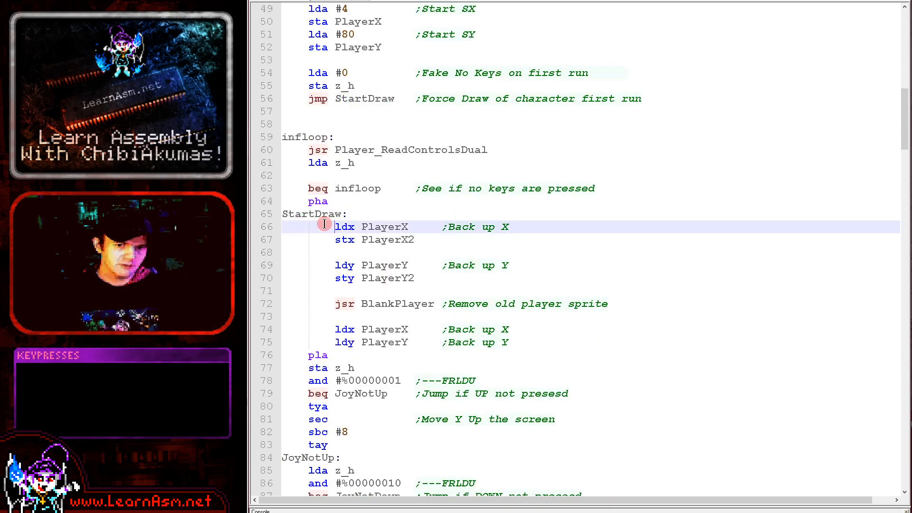
{"action": "left_click_drag", "start_coordinate": [324, 226], "coordinate": [455, 278]}
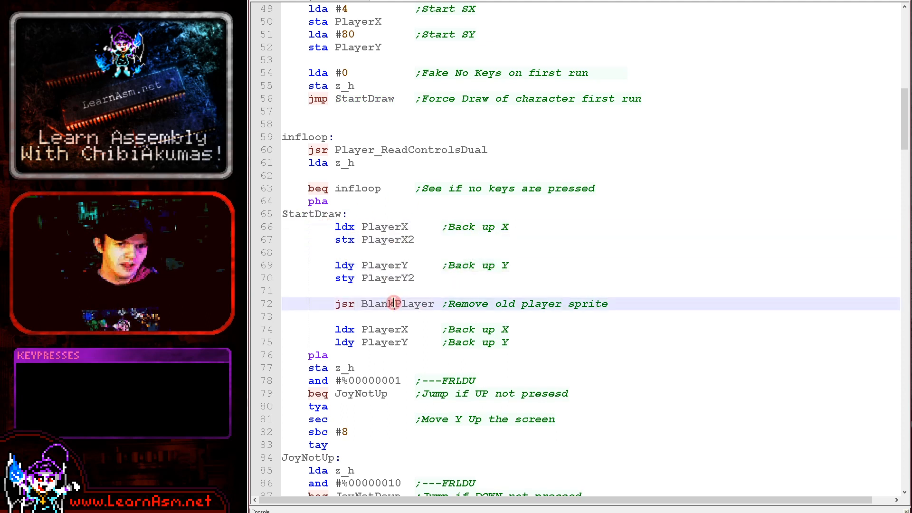
{"action": "double_click", "coordinate": [398, 303]}
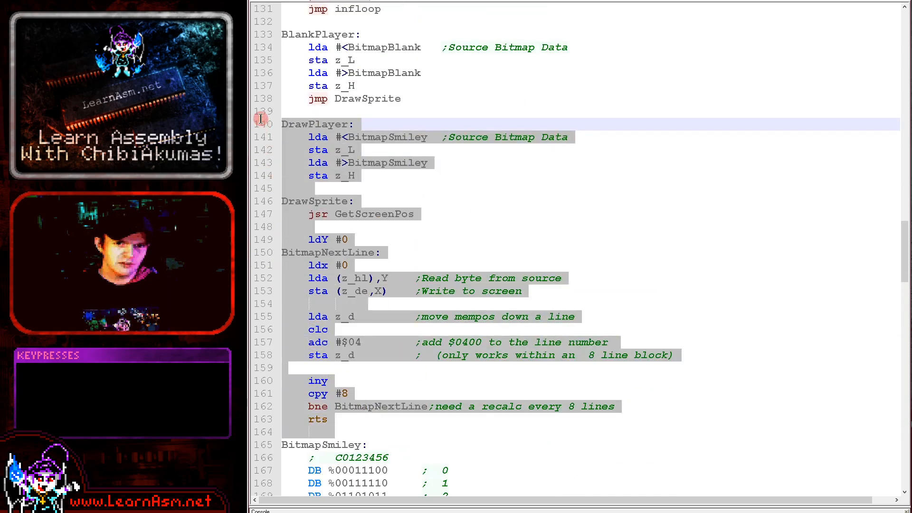
{"action": "left_click", "coordinate": [456, 239]}
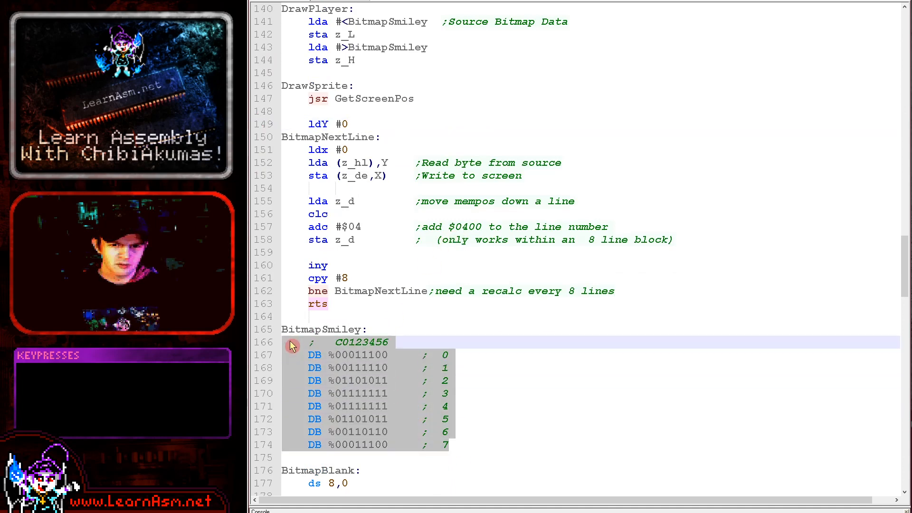
{"action": "scroll", "scroll_direction": "down", "scroll_amount": 3}
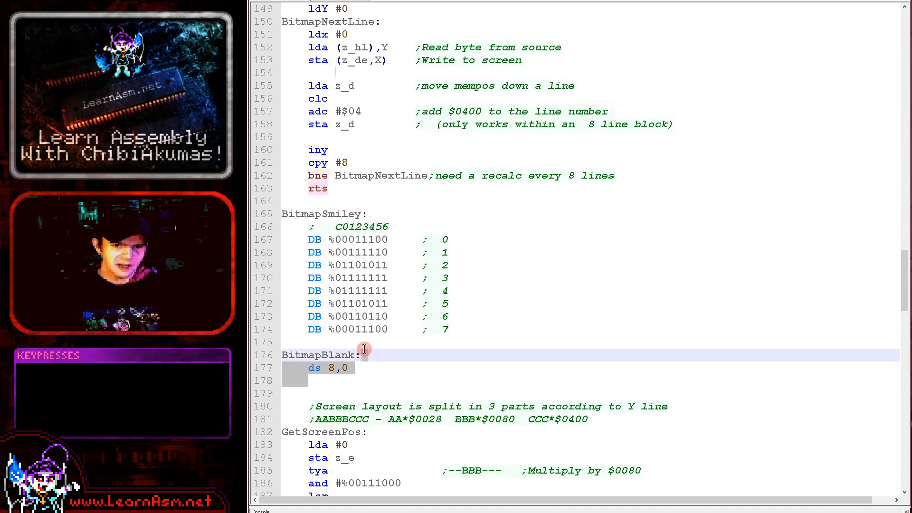
{"action": "left_click", "coordinate": [285, 342]}
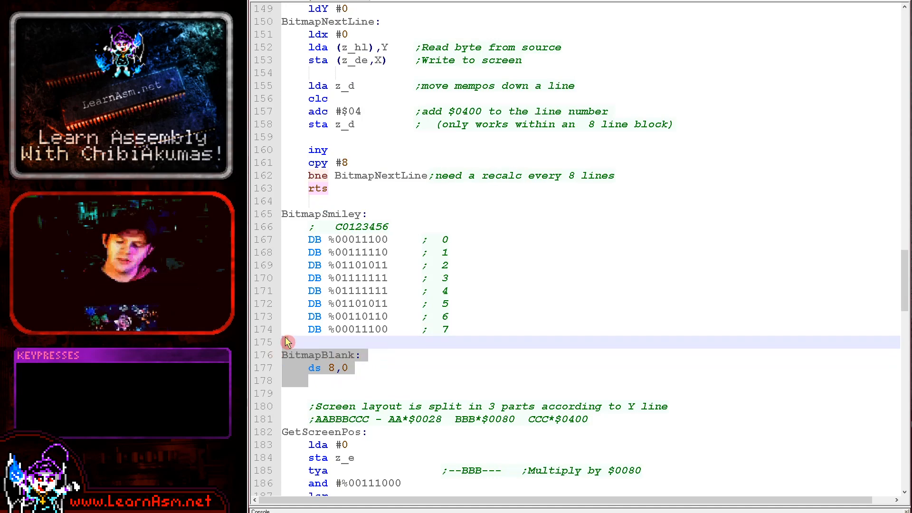
{"action": "scroll", "scroll_direction": "up", "scroll_amount": 3}
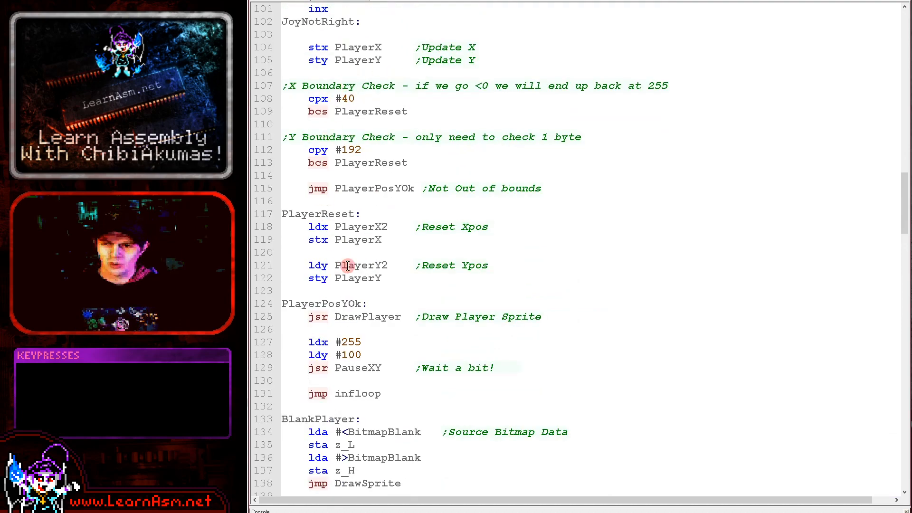
{"action": "scroll", "scroll_direction": "down", "scroll_amount": 3}
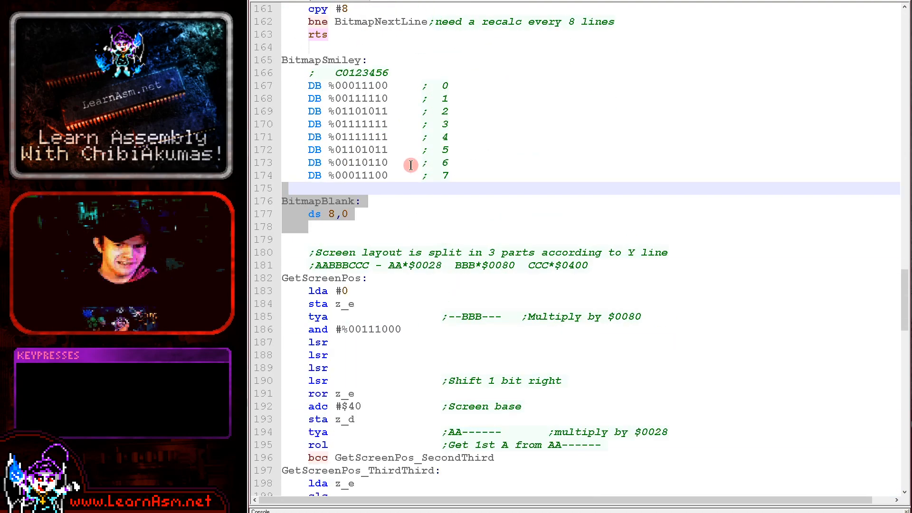
{"action": "scroll", "scroll_direction": "down", "scroll_amount": 3}
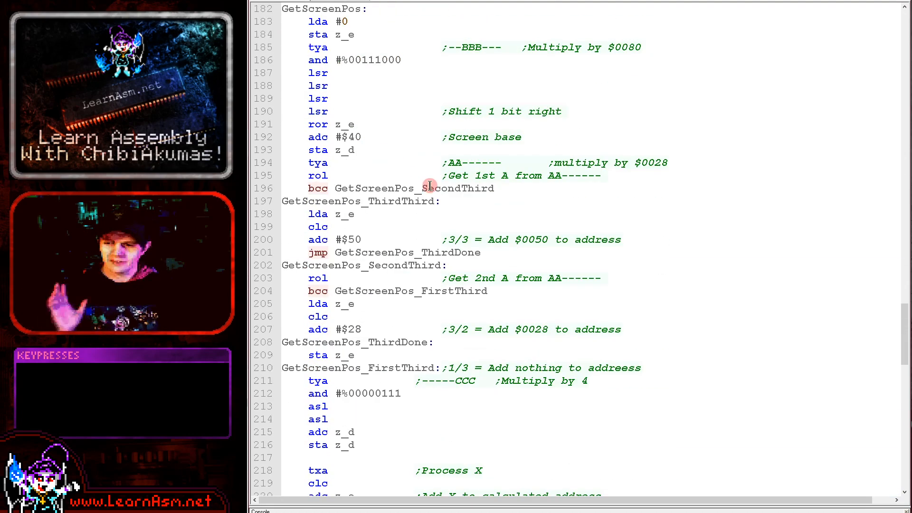
{"action": "scroll", "scroll_direction": "down", "scroll_amount": 3}
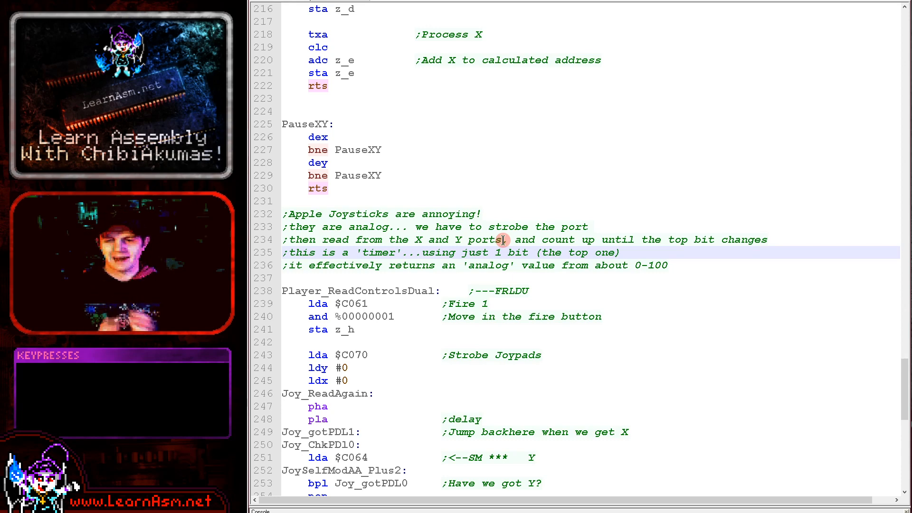
{"action": "scroll", "scroll_direction": "down", "scroll_amount": 3}
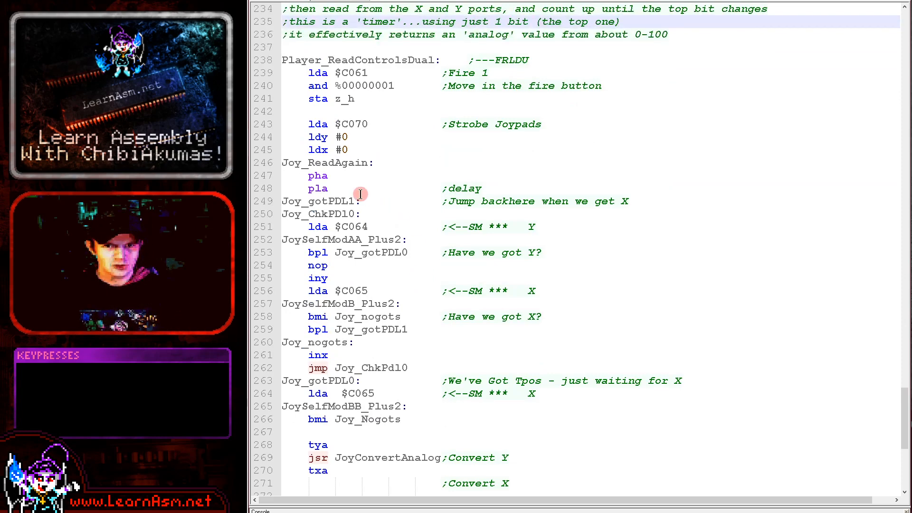
{"action": "double_click", "coordinate": [318, 277]}
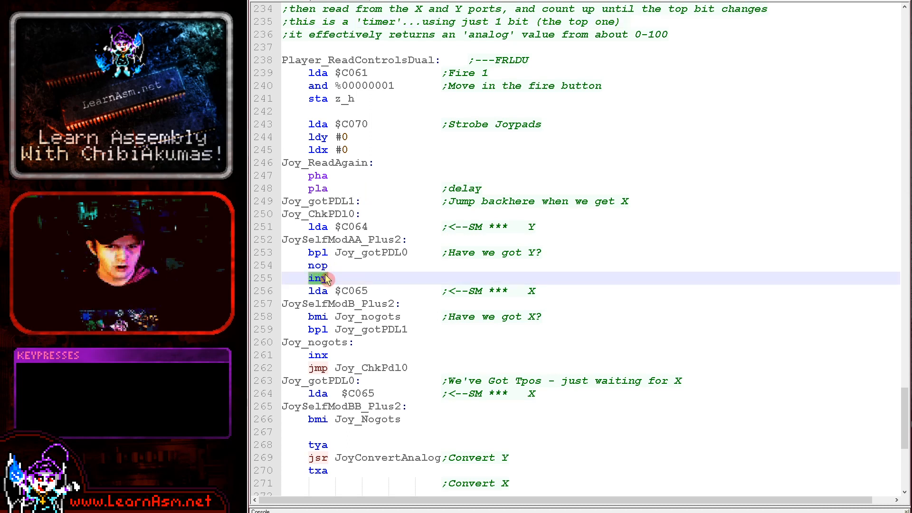
{"action": "mouse_move", "coordinate": [324, 355]}
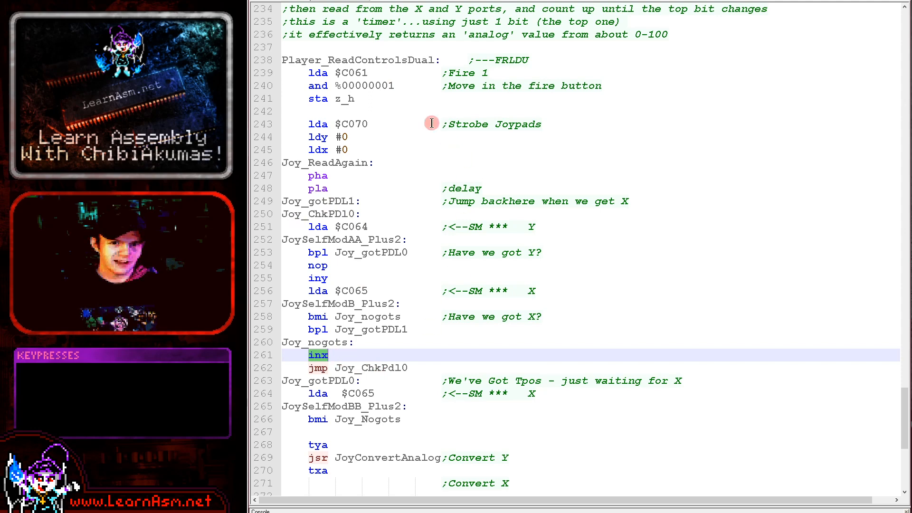
{"action": "mouse_move", "coordinate": [379, 343]}
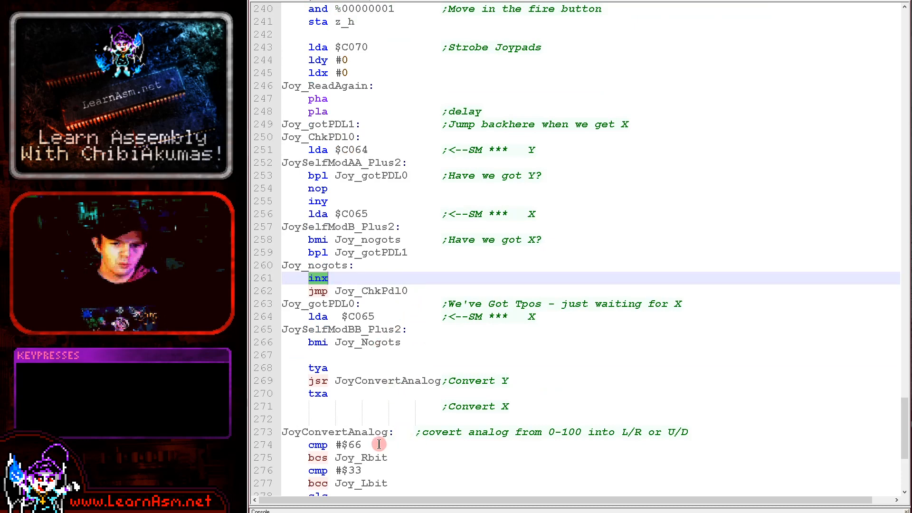
{"action": "mouse_move", "coordinate": [332, 367]}
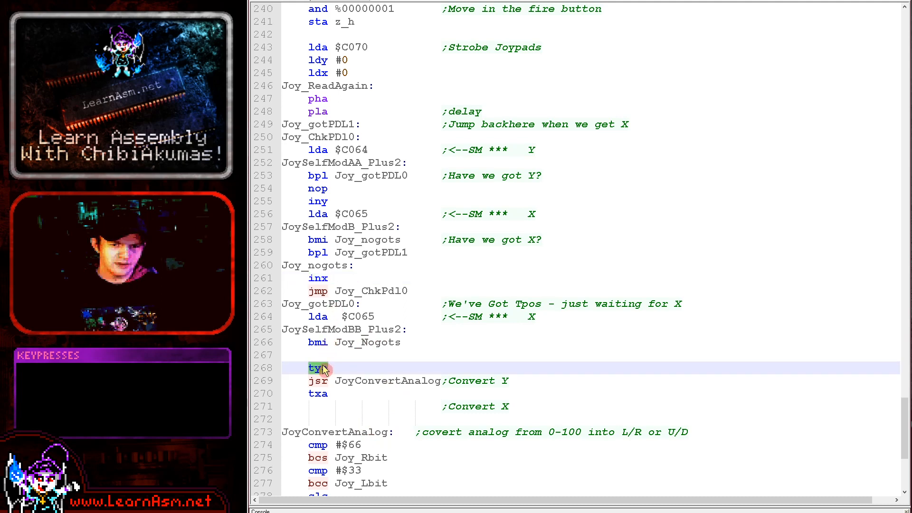
{"action": "left_click", "coordinate": [319, 393]}
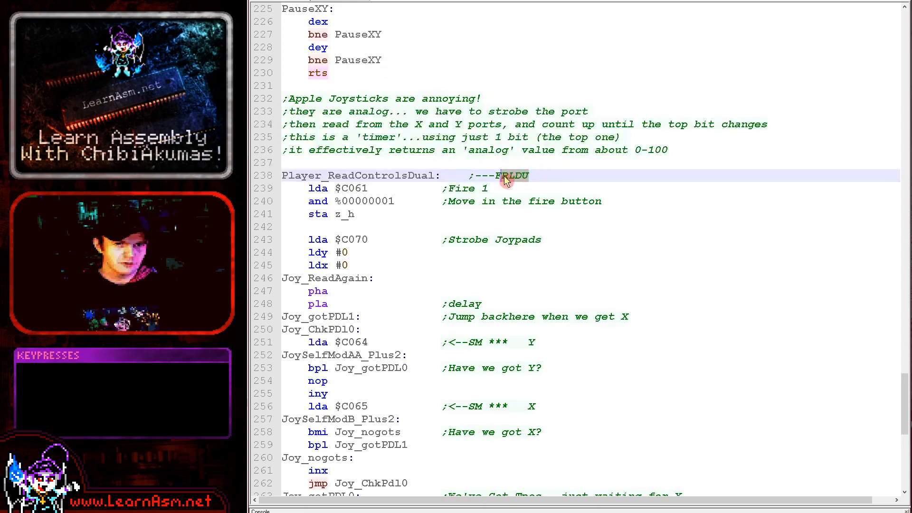
{"action": "scroll", "scroll_direction": "down", "scroll_amount": 3}
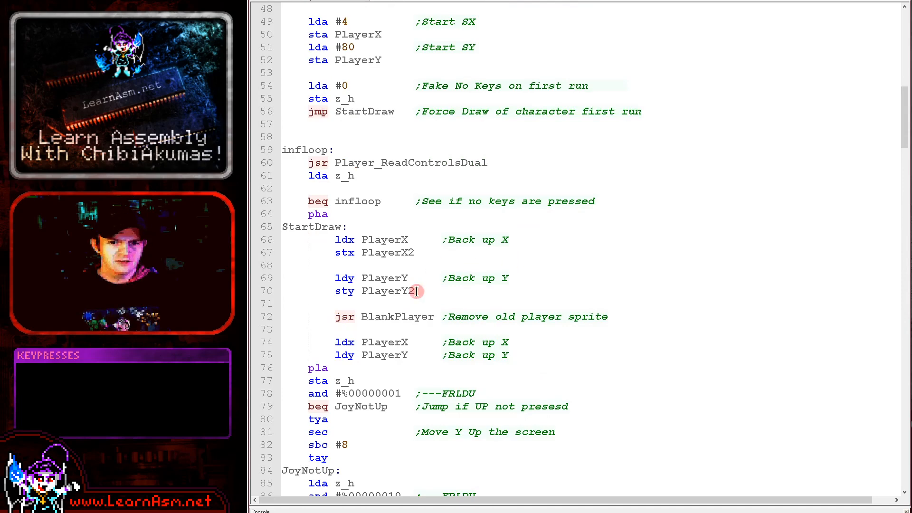
{"action": "double_click", "coordinate": [397, 317]}
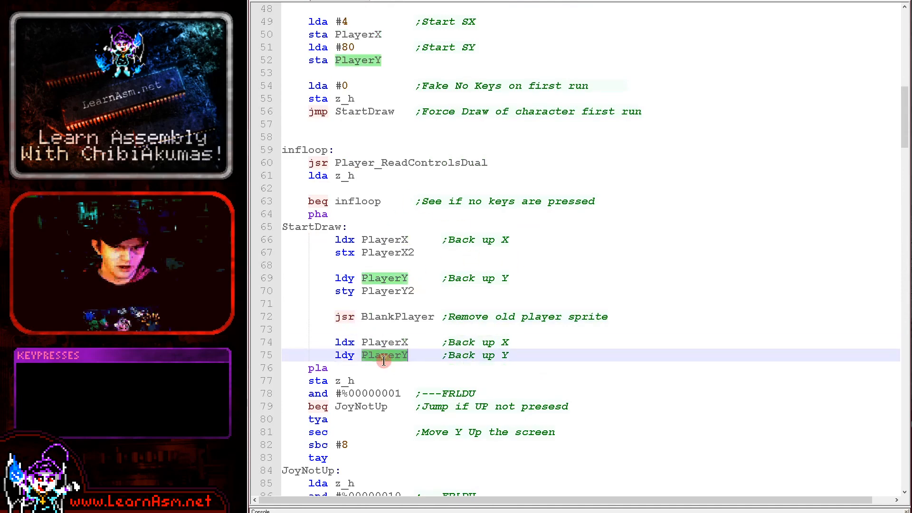
{"action": "scroll", "scroll_direction": "down", "scroll_amount": 3}
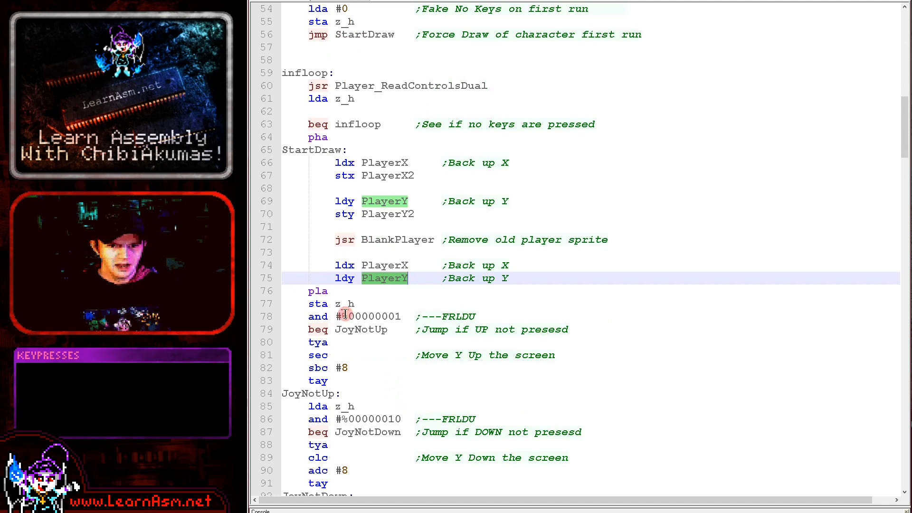
{"action": "left_click", "coordinate": [349, 317]}
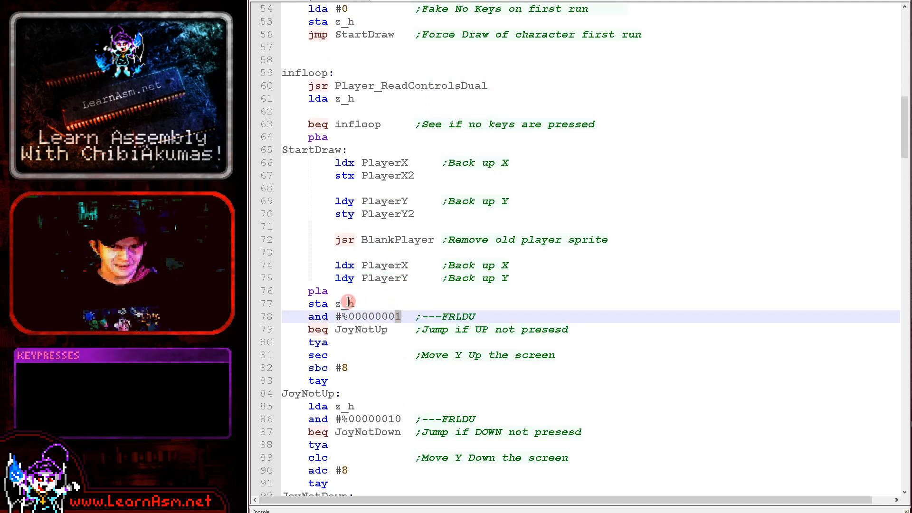
{"action": "double_click", "coordinate": [410, 86]}
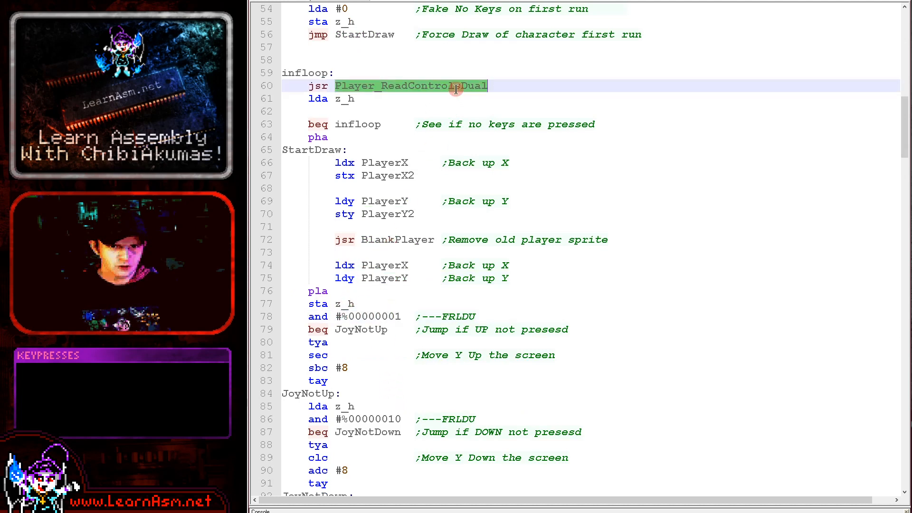
{"action": "left_click", "coordinate": [350, 98]}
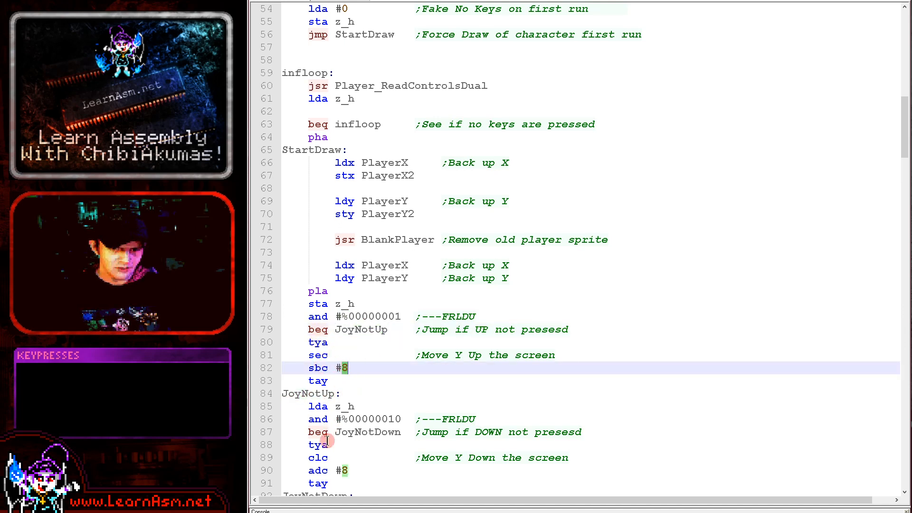
{"action": "scroll", "scroll_direction": "down", "scroll_amount": 3}
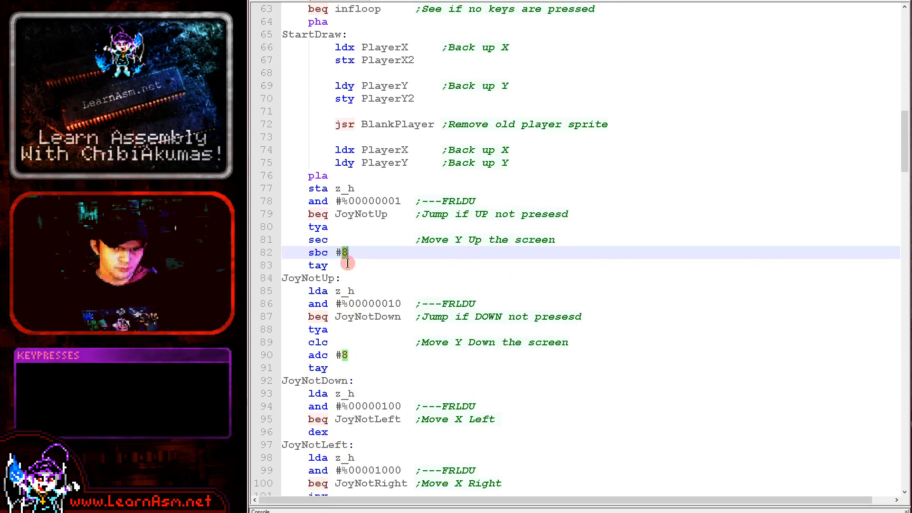
{"action": "left_click", "coordinate": [348, 227]}
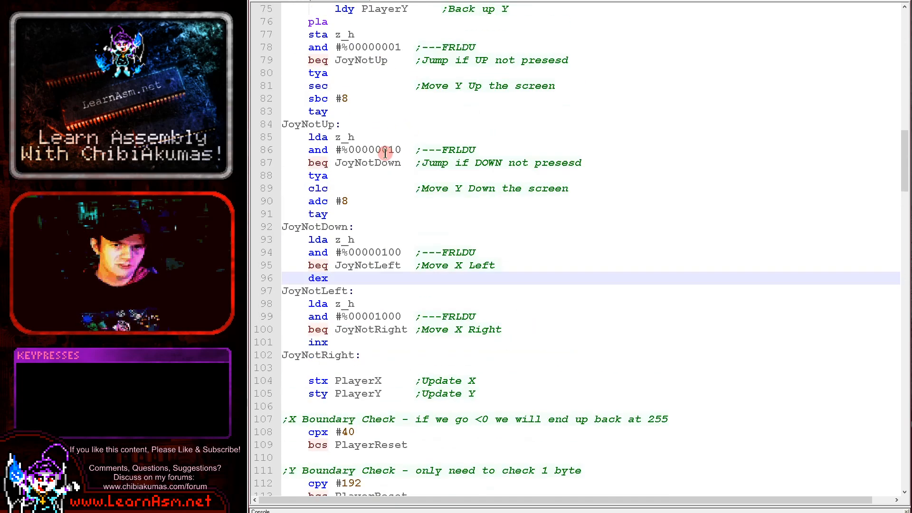
{"action": "scroll", "scroll_direction": "down", "scroll_amount": 3}
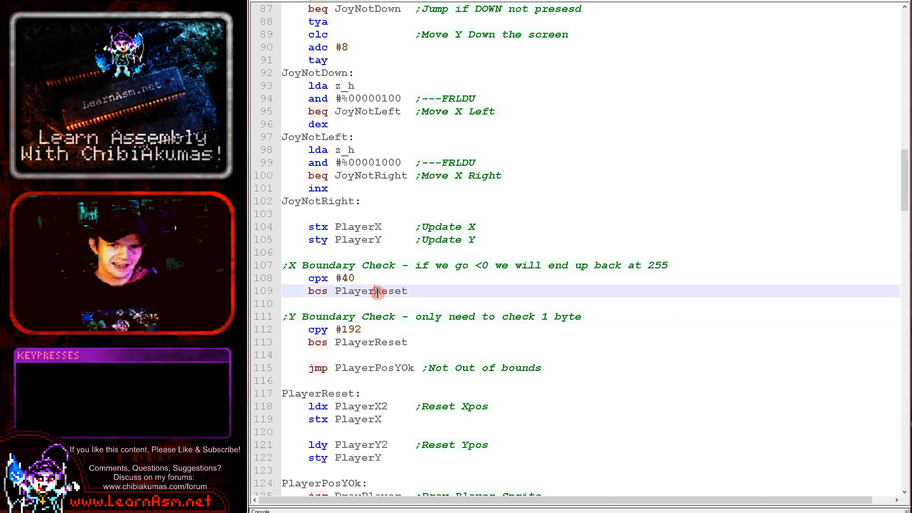
{"action": "double_click", "coordinate": [371, 291]}
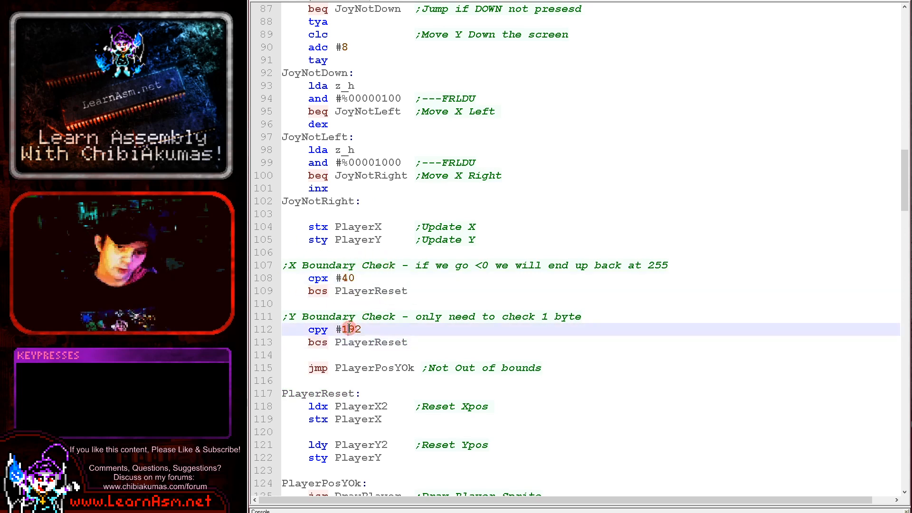
{"action": "left_click", "coordinate": [375, 291]}
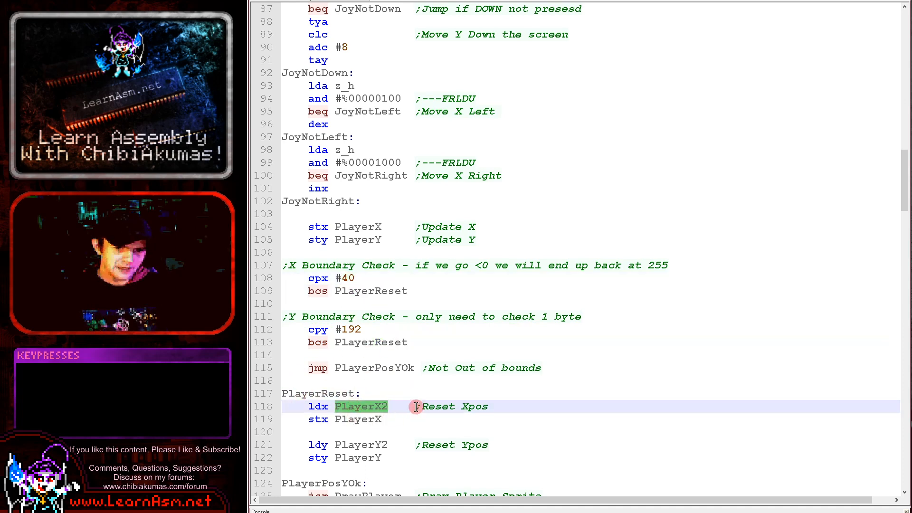
{"action": "left_click", "coordinate": [377, 457]}
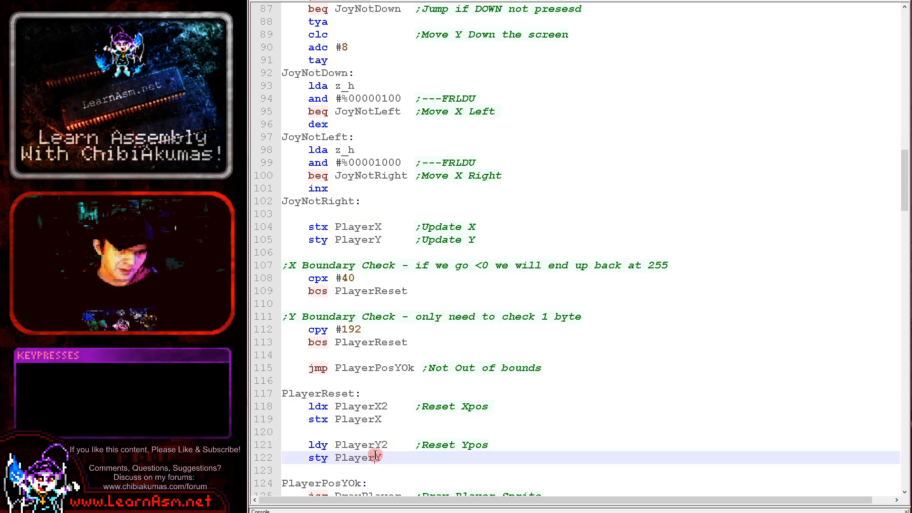
{"action": "scroll", "scroll_direction": "down", "scroll_amount": 3}
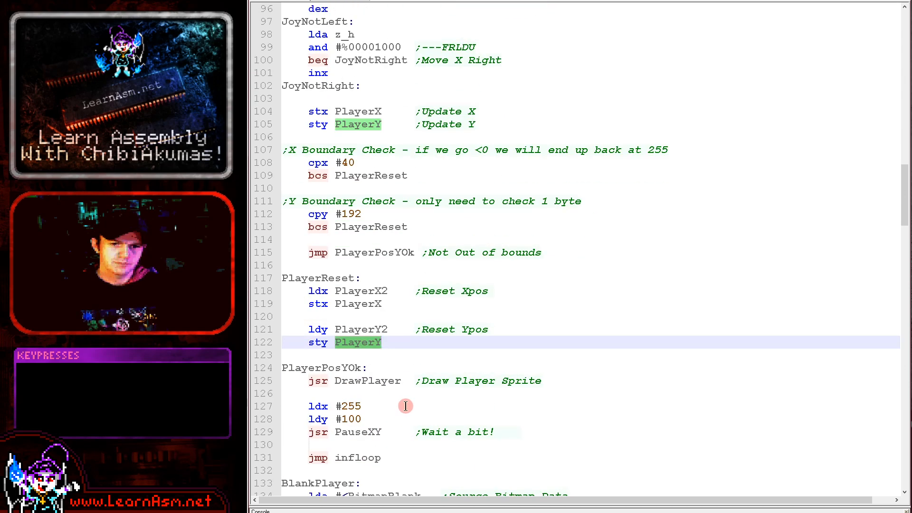
{"action": "scroll", "scroll_direction": "down", "scroll_amount": 3}
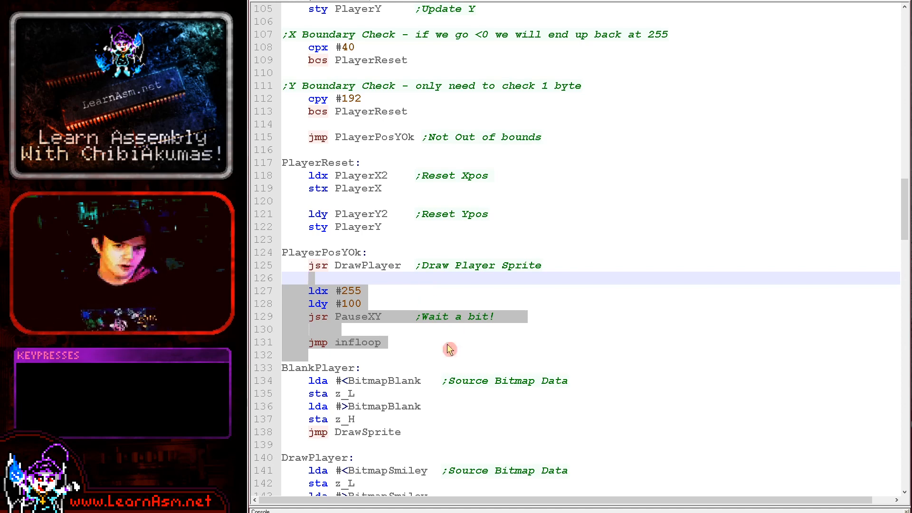
{"action": "scroll", "scroll_direction": "down", "scroll_amount": 3}
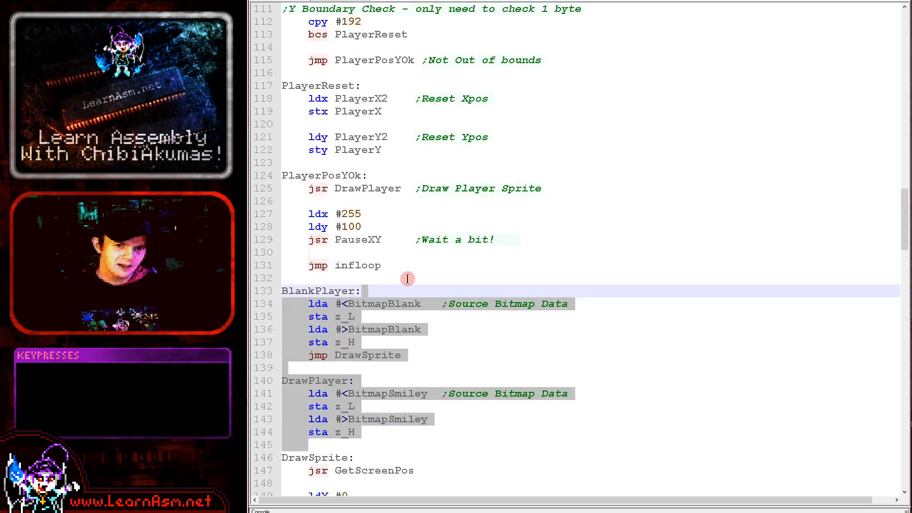
{"action": "scroll", "scroll_direction": "down", "scroll_amount": 3}
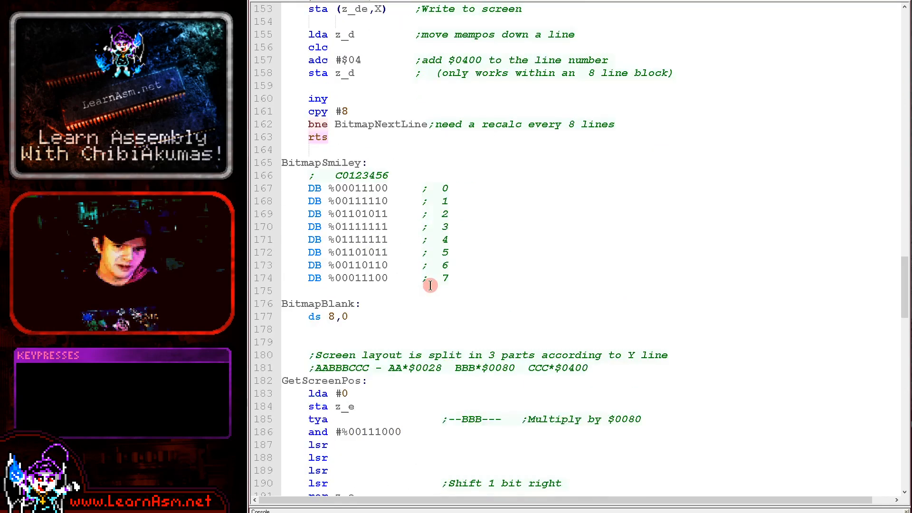
{"action": "scroll", "scroll_direction": "down", "scroll_amount": 3}
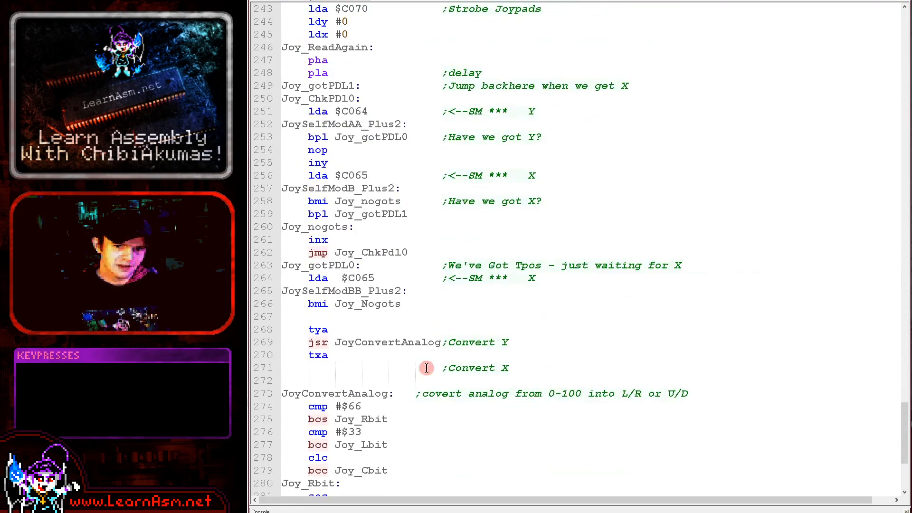